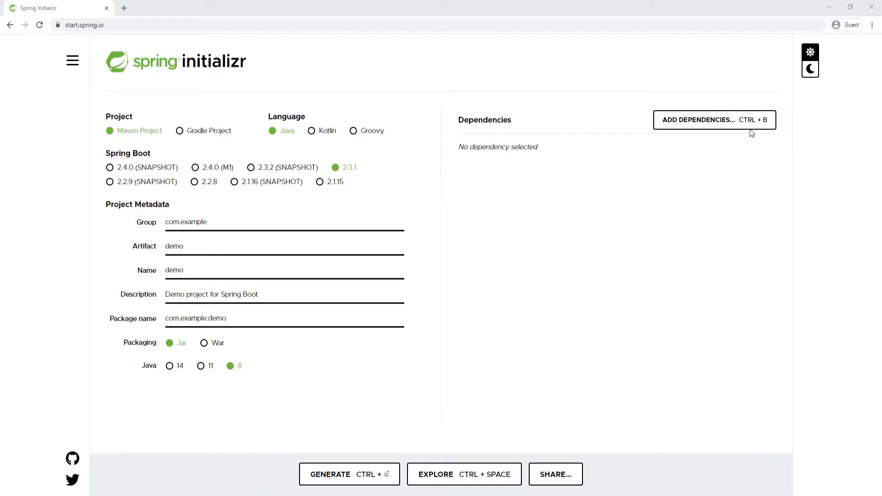
mouse_move(124, 135)
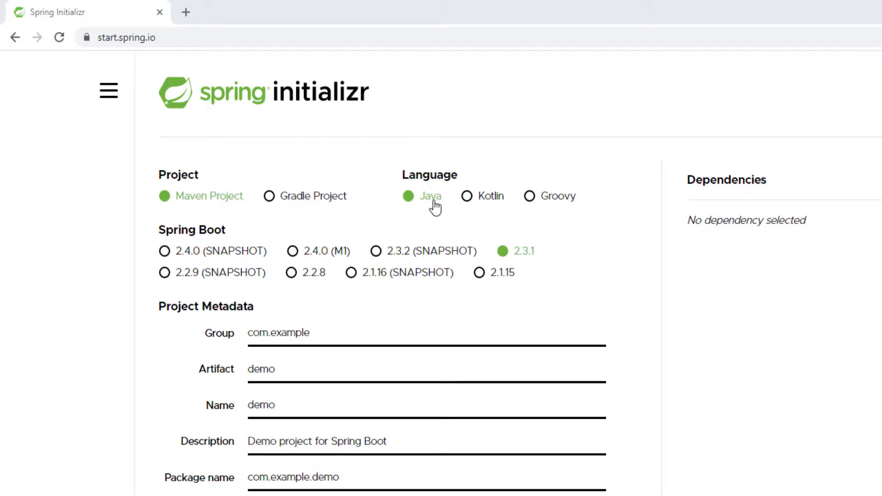
mouse_move(699, 316)
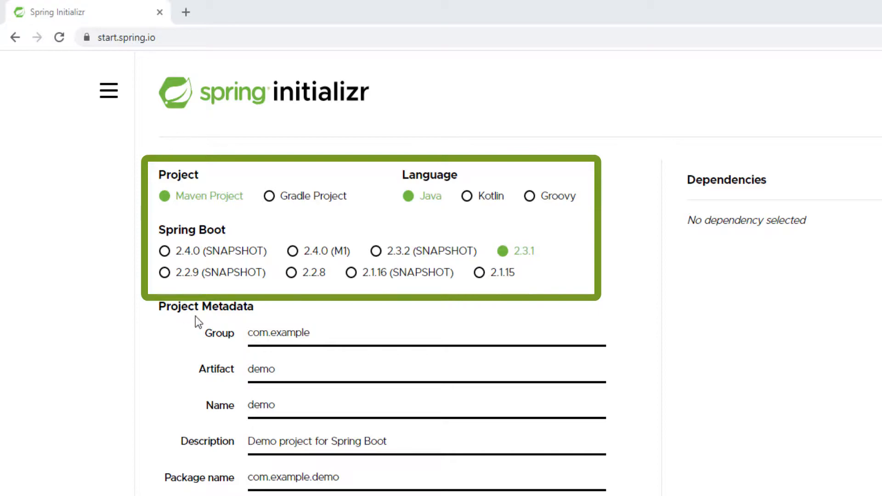
Set the project Group to tech.getarrays.
left_click(288, 333)
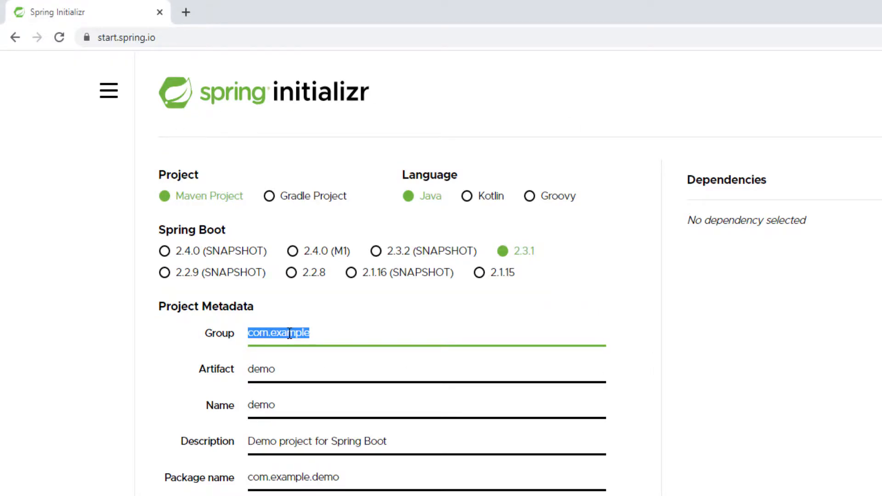
type("tech.geta")
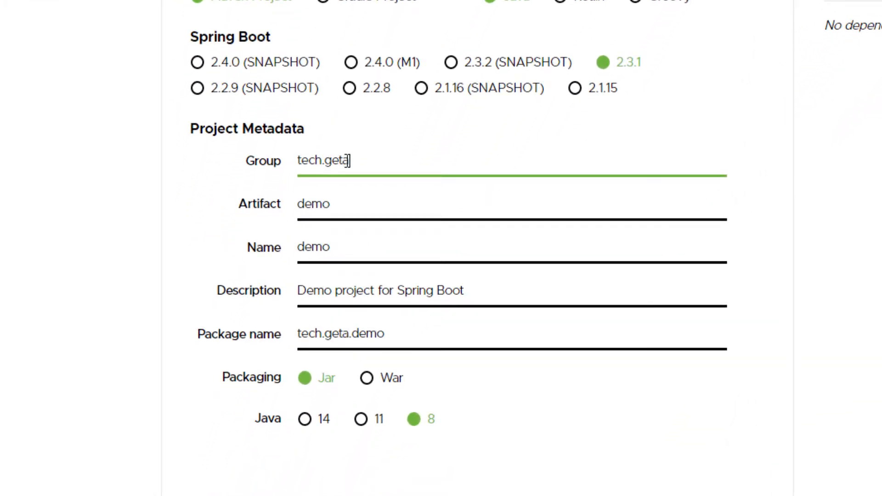
type("rrays")
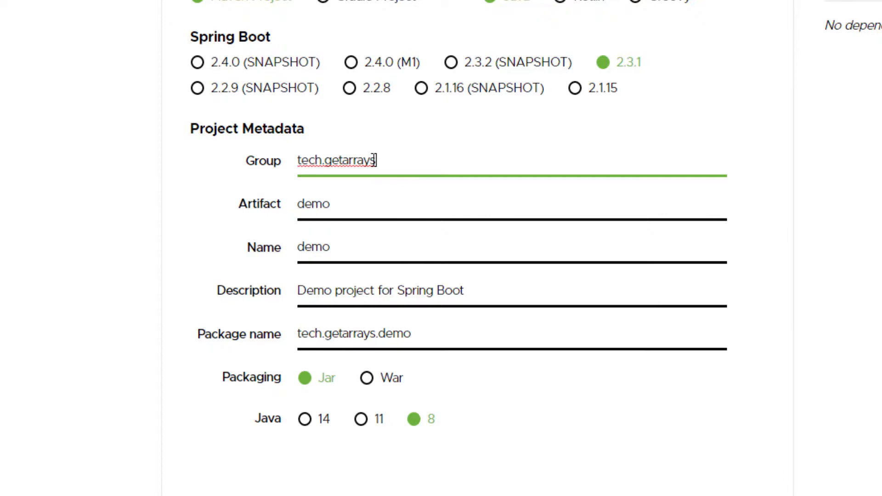
double_click(310, 160)
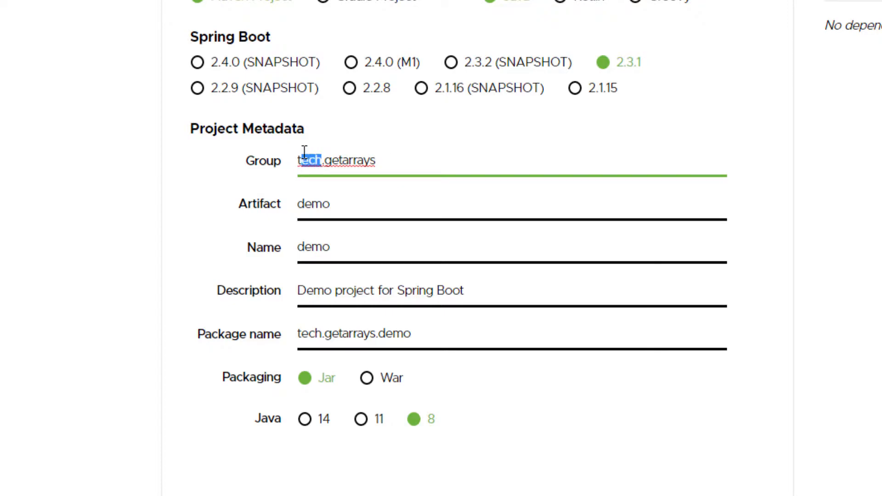
type("com")
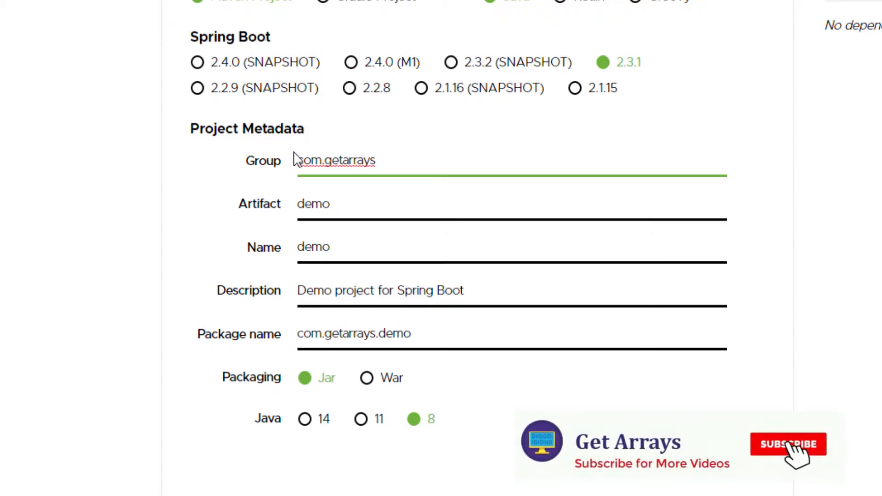
type("tech")
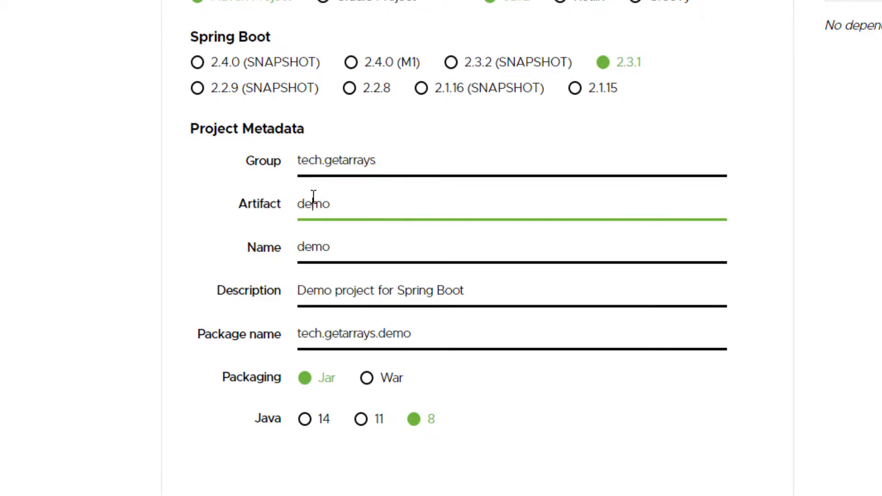
Set the Artifact to employeemanager and the Description to Employee Manager App.
double_click(313, 203)
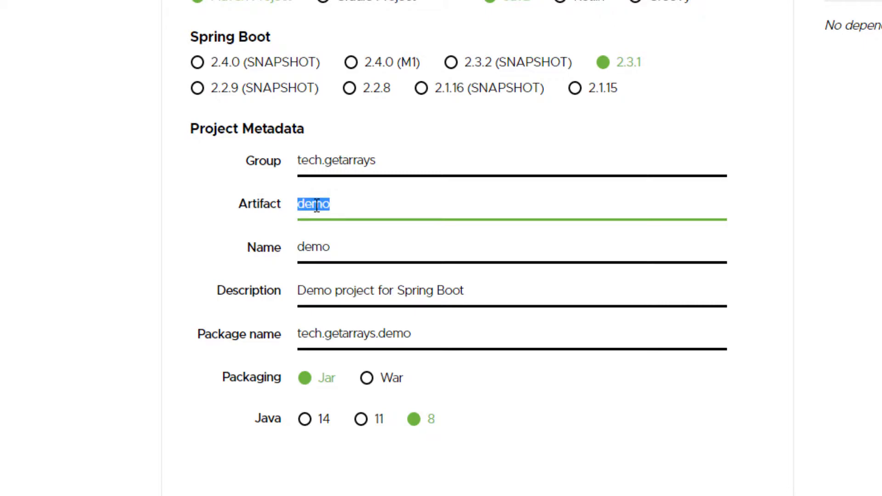
type("employeemanager")
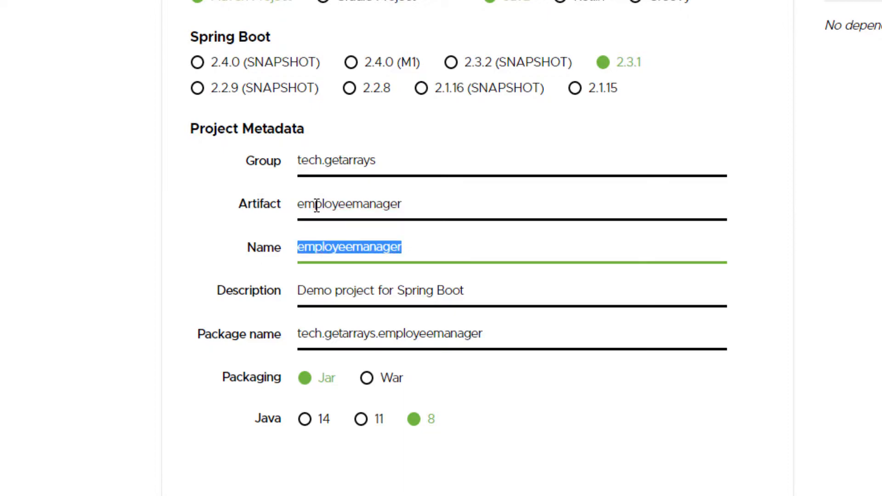
left_click(381, 290)
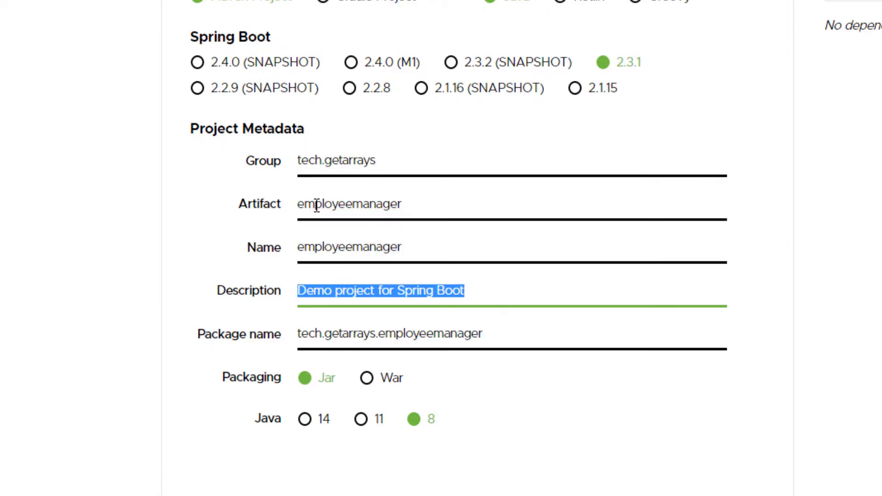
type("Employee Manager")
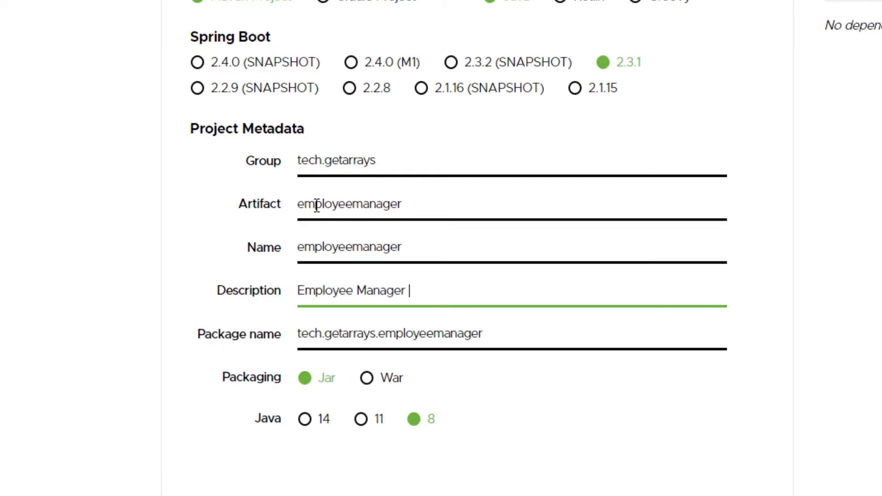
type("App")
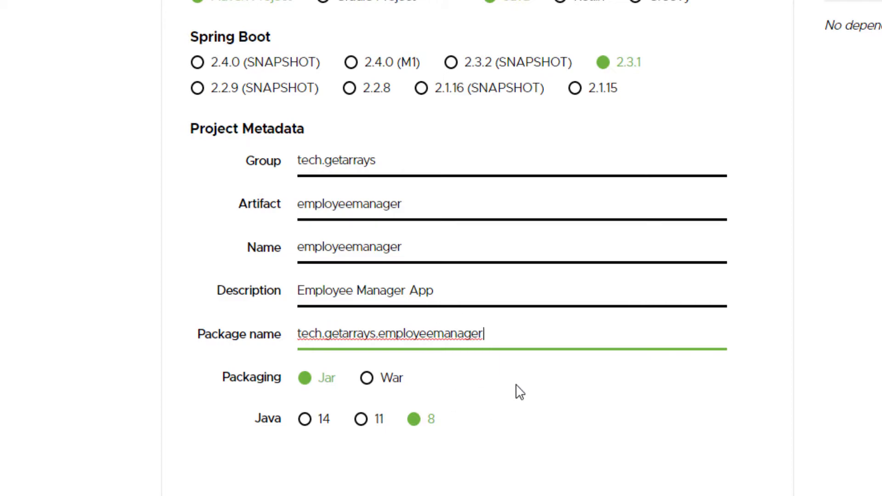
mouse_move(320, 377)
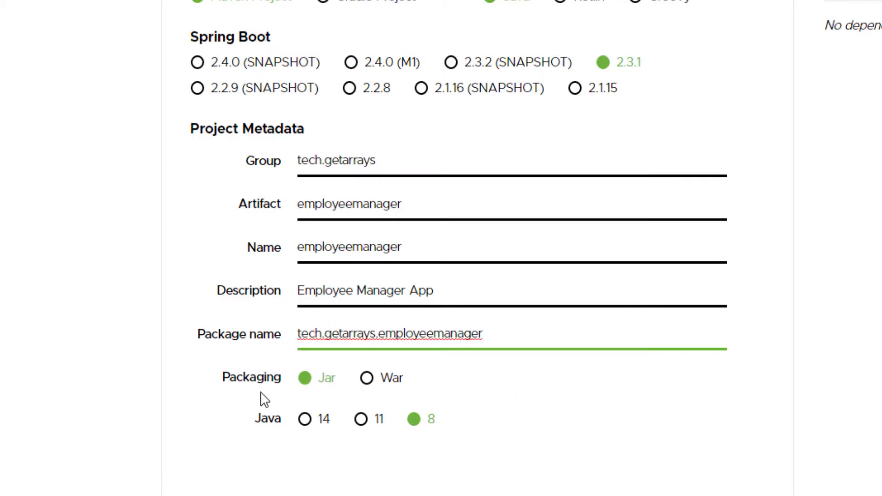
mouse_move(328, 370)
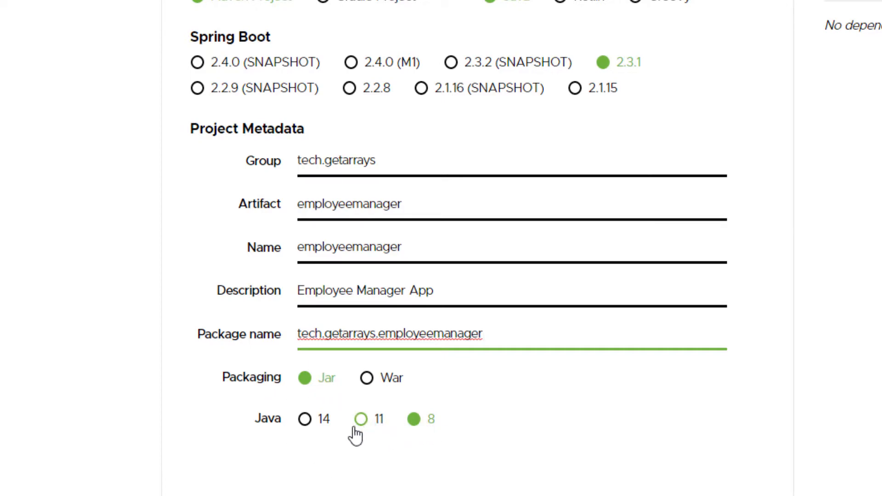
mouse_move(304, 420)
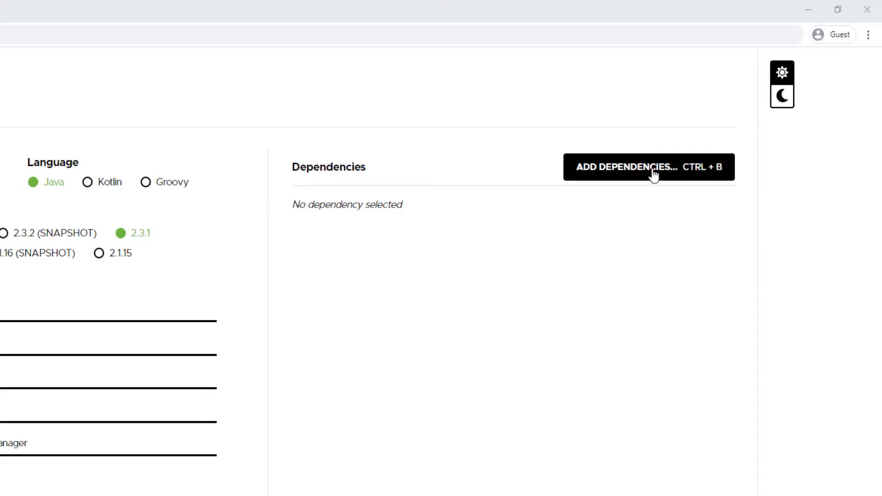
Add the Spring Web, Spring Data JPA and MySQL Driver dependencies via the dependency search.
left_click(648, 166)
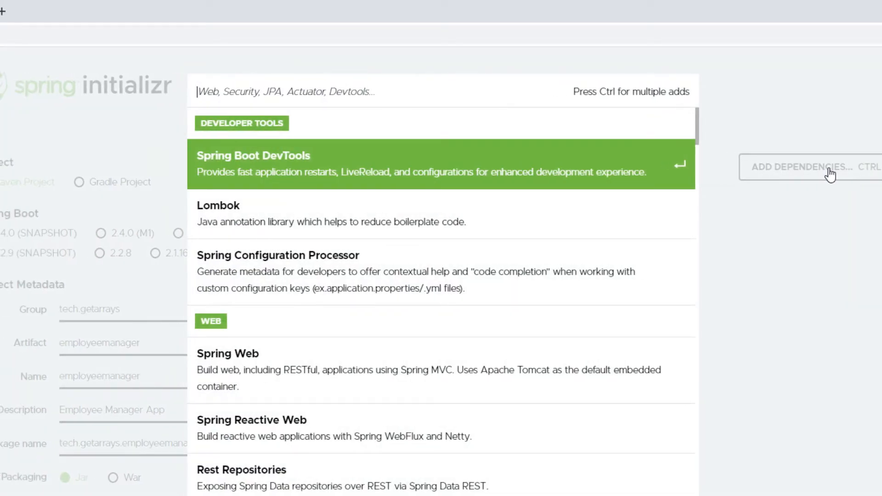
type("web")
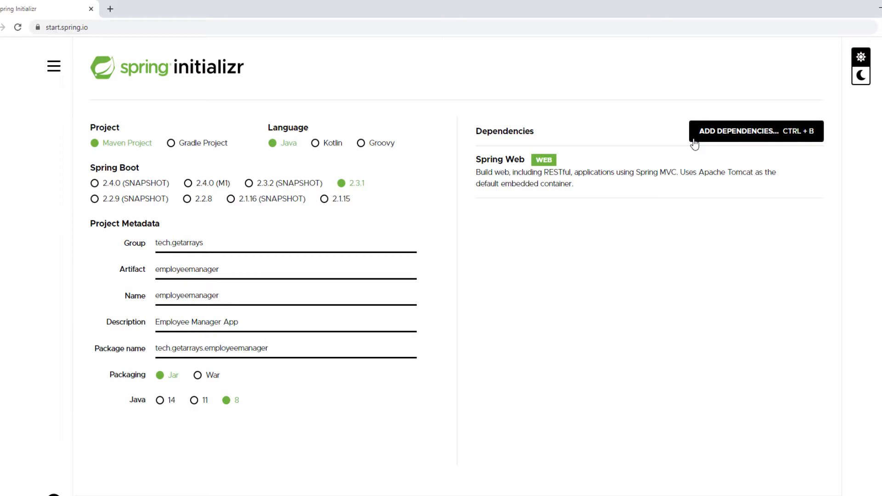
mouse_move(285, 278)
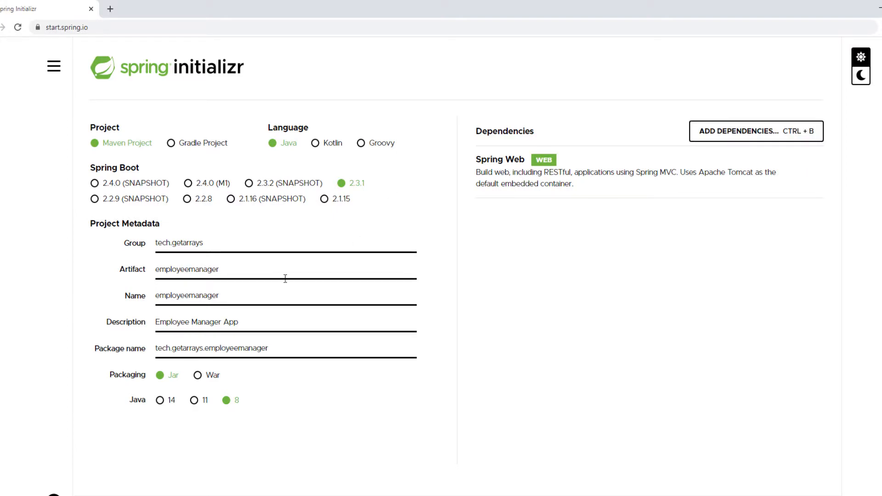
left_click(757, 131)
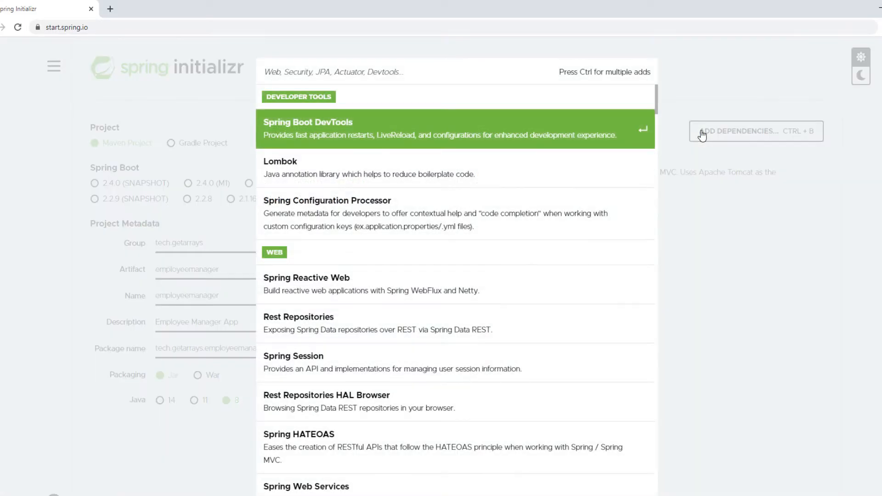
type("jpa")
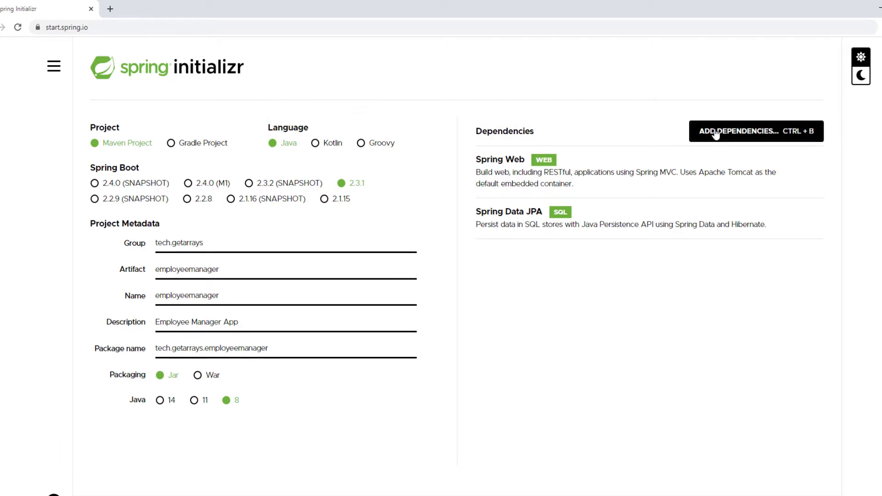
type("mys")
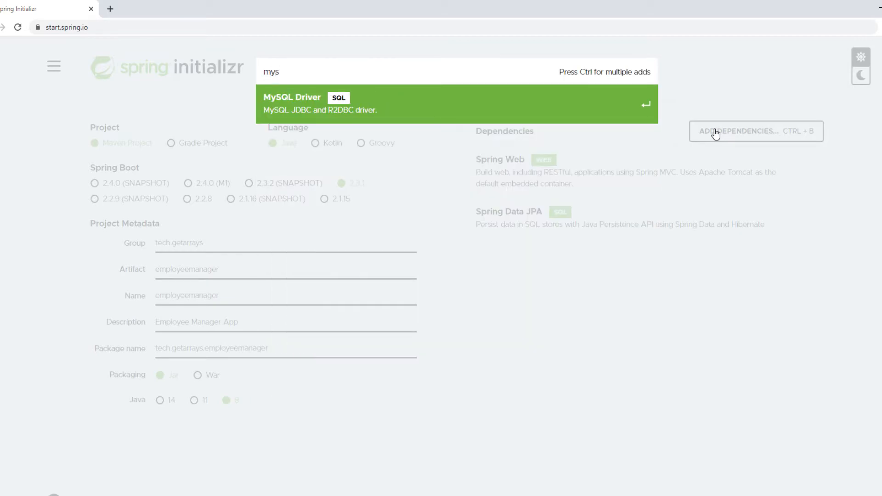
left_click(291, 104)
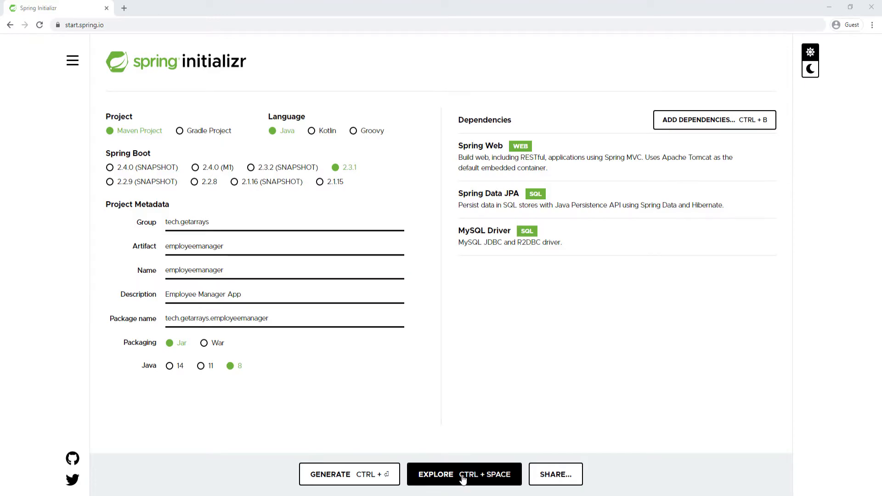
left_click(464, 474)
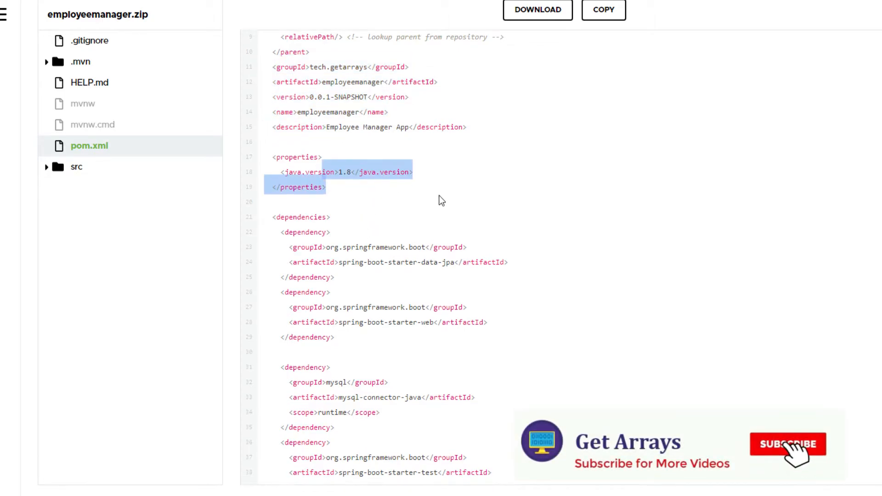
scroll("down", 3)
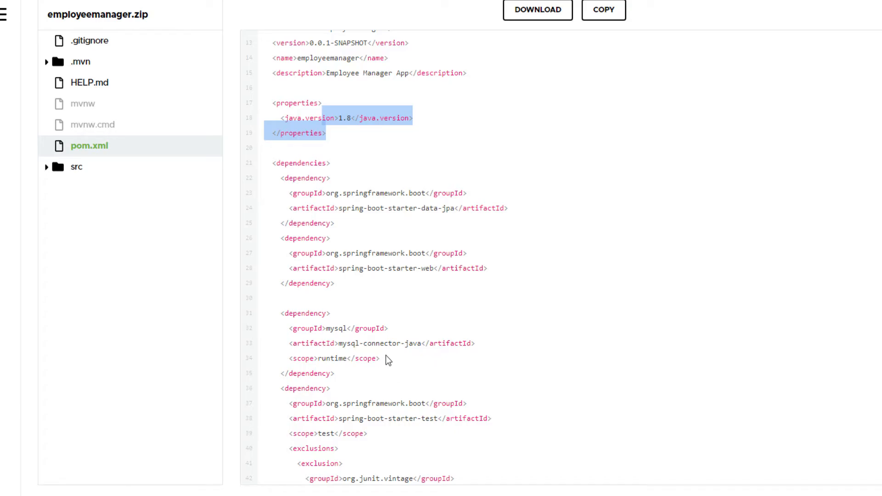
mouse_move(456, 374)
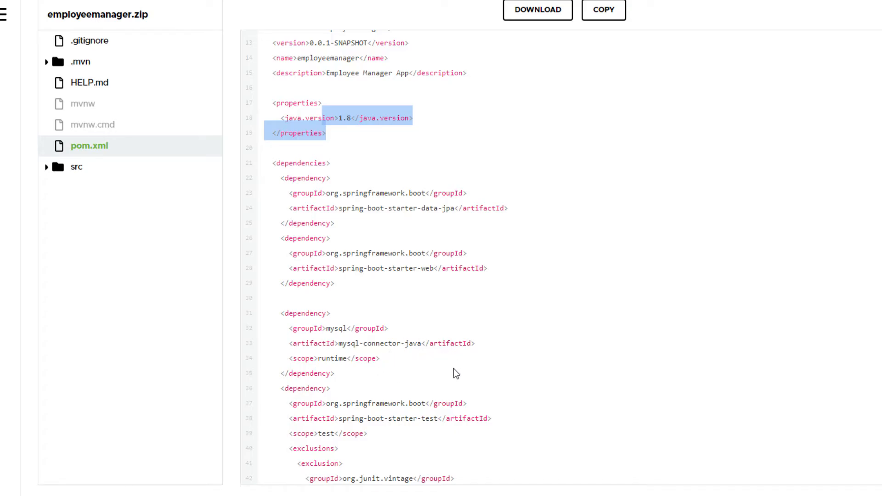
scroll("down", 3)
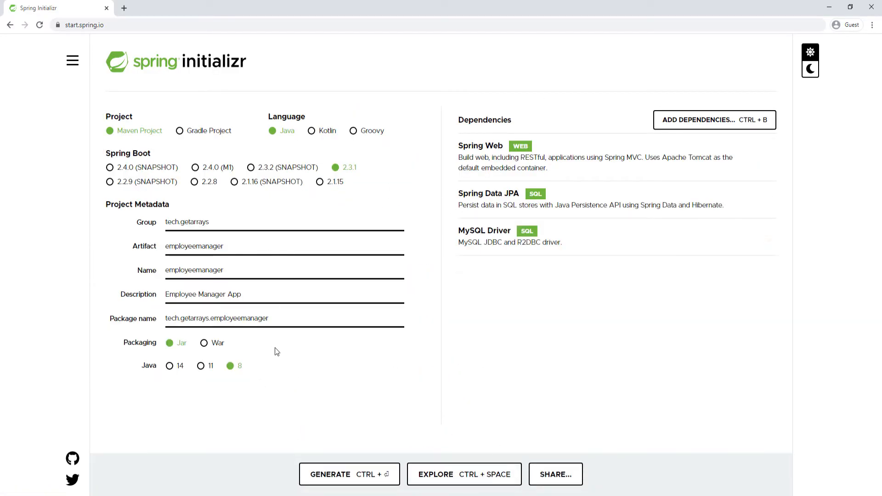
mouse_move(361, 373)
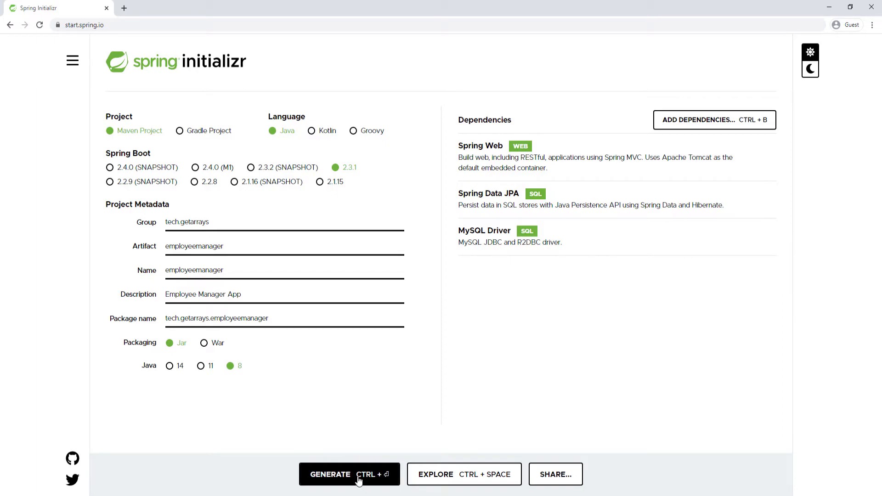
Generate and download employeemanager.zip.
left_click(349, 474)
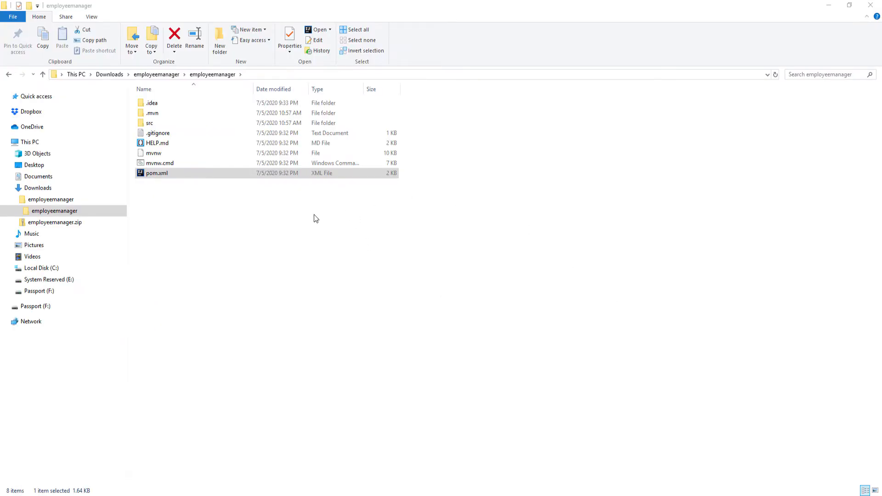
mouse_move(110, 75)
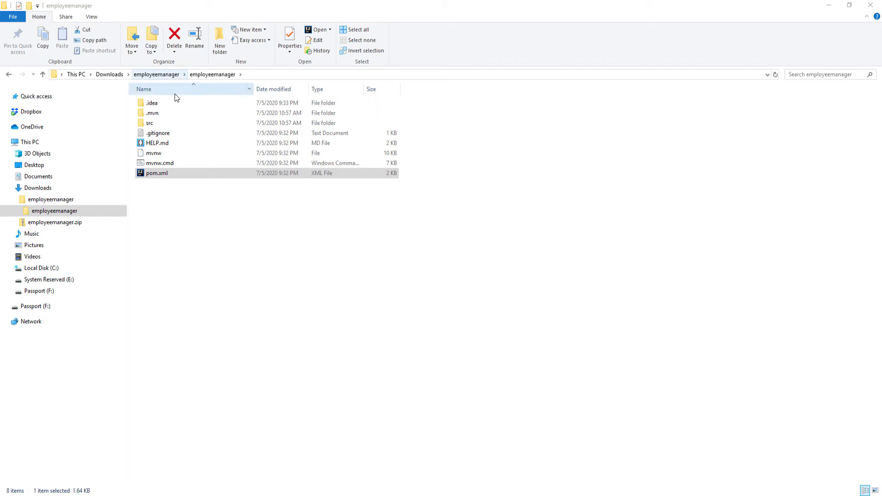
mouse_move(266, 133)
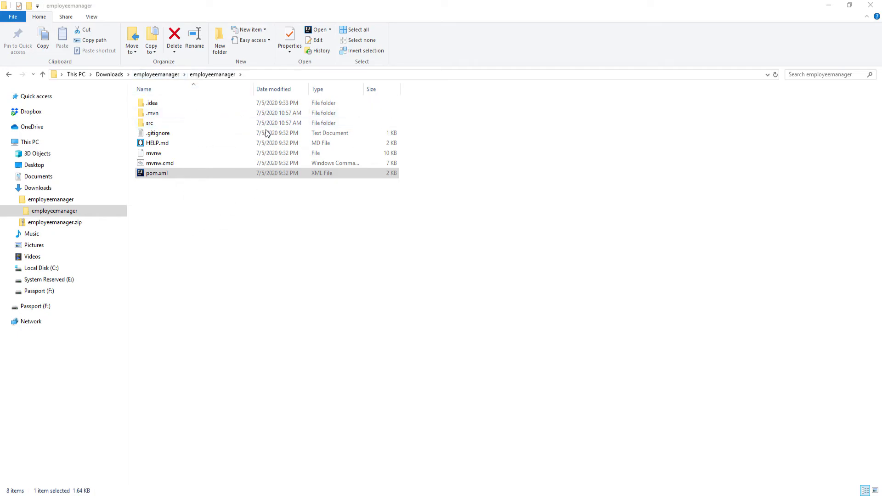
mouse_move(194, 185)
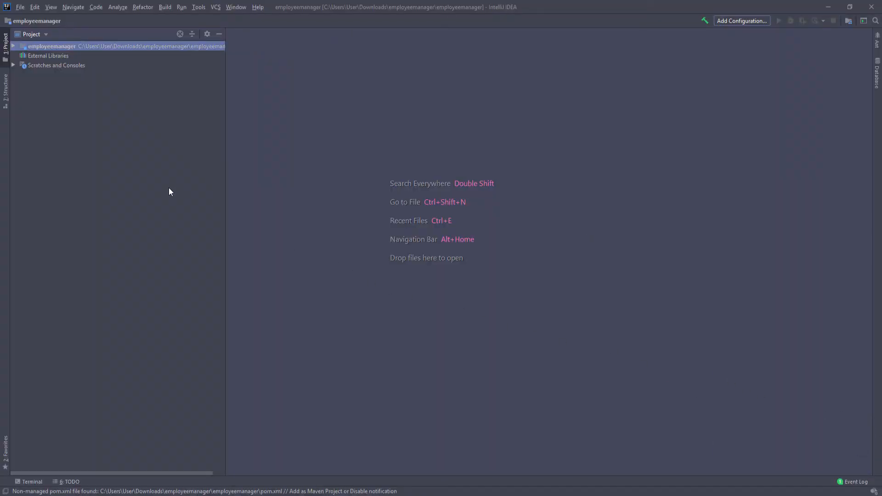
Expand src > main > java > tech.getarrays.employeemanager and open EmployeemanagerApplication.java in the editor.
left_click(13, 46)
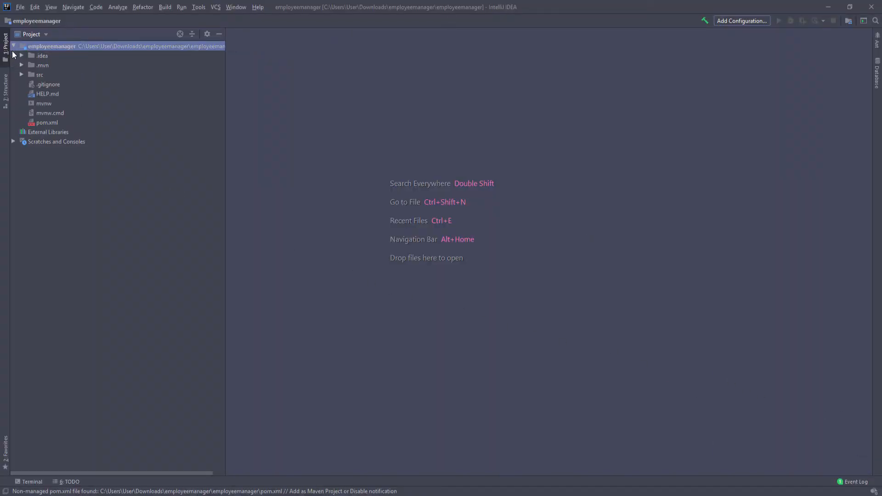
left_click(21, 75)
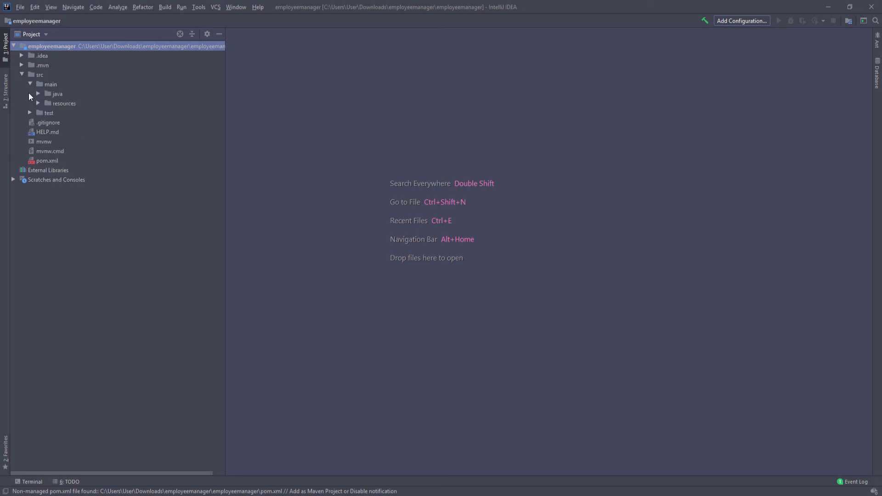
left_click(37, 94)
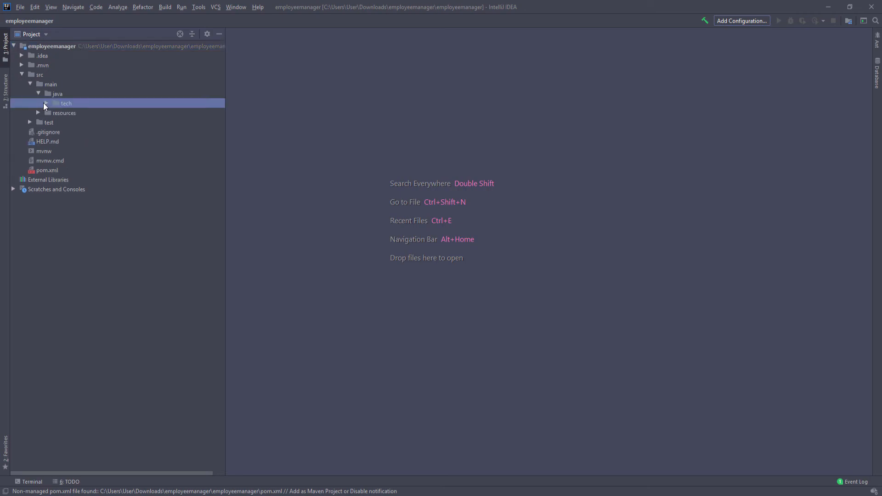
left_click(66, 103)
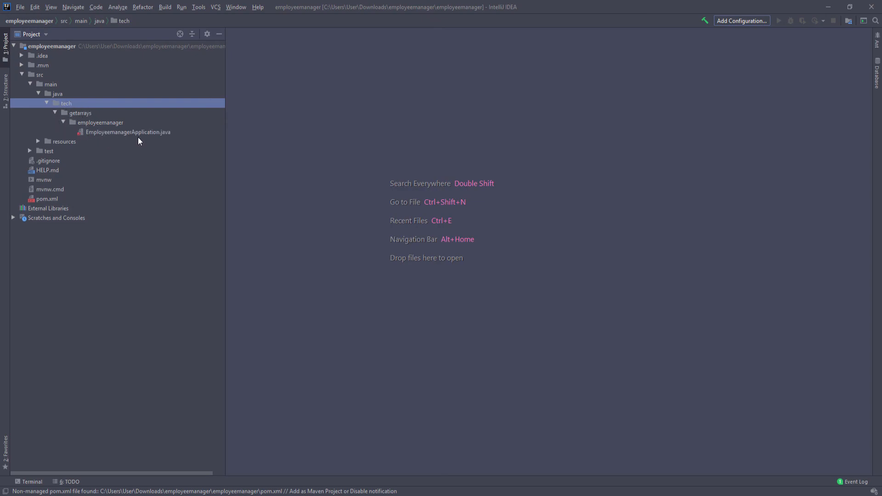
mouse_move(130, 134)
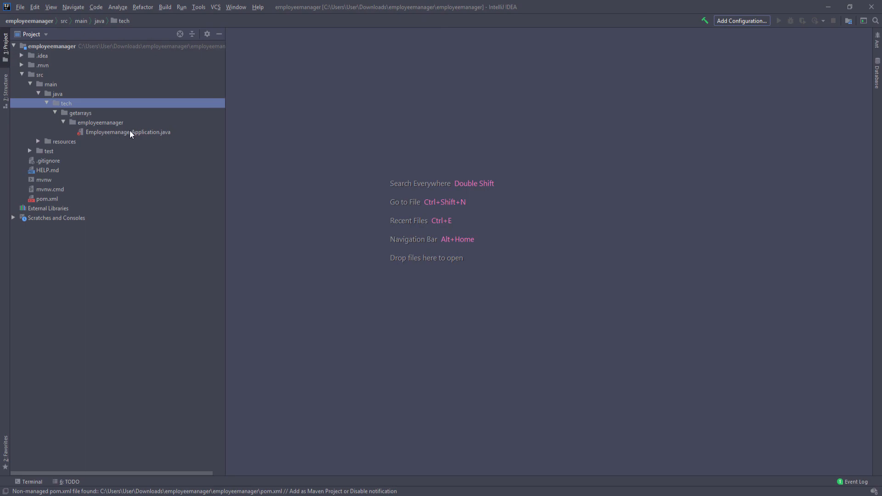
double_click(127, 131)
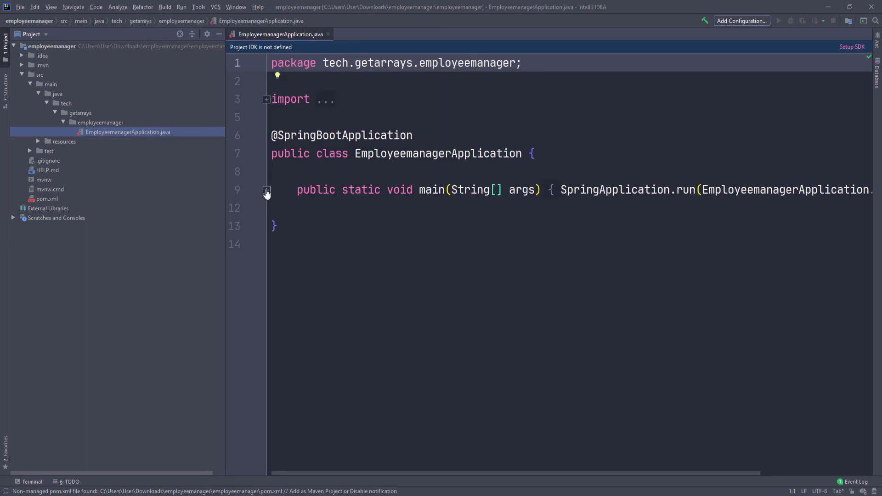